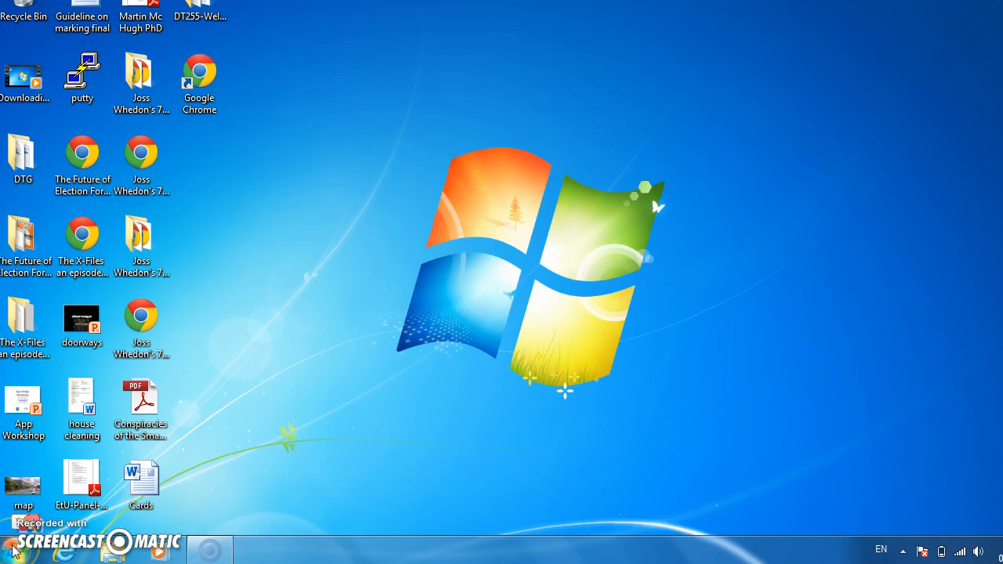
Reach the Python 3.4 program group through Start and All Programs
left_click(12, 546)
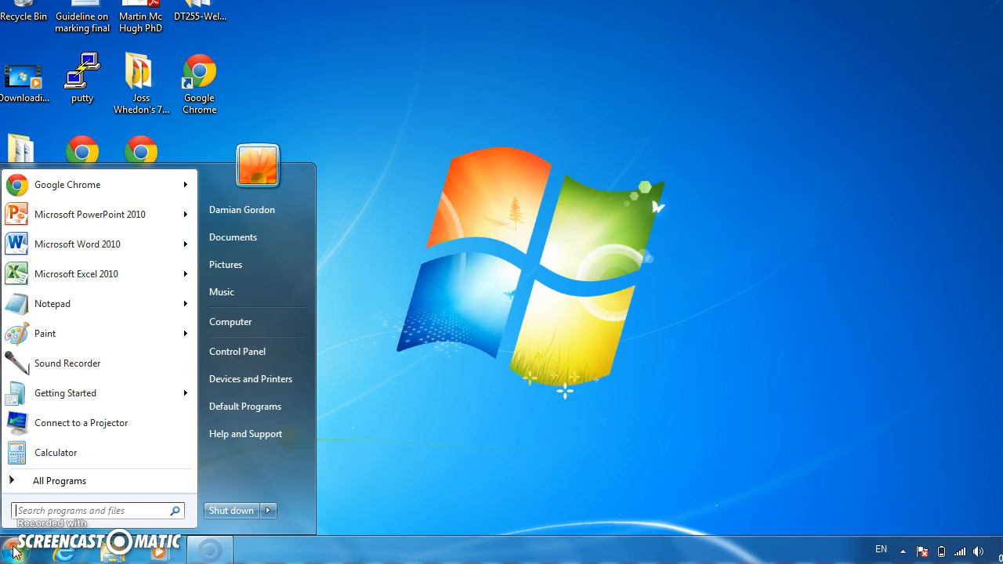
left_click(60, 480)
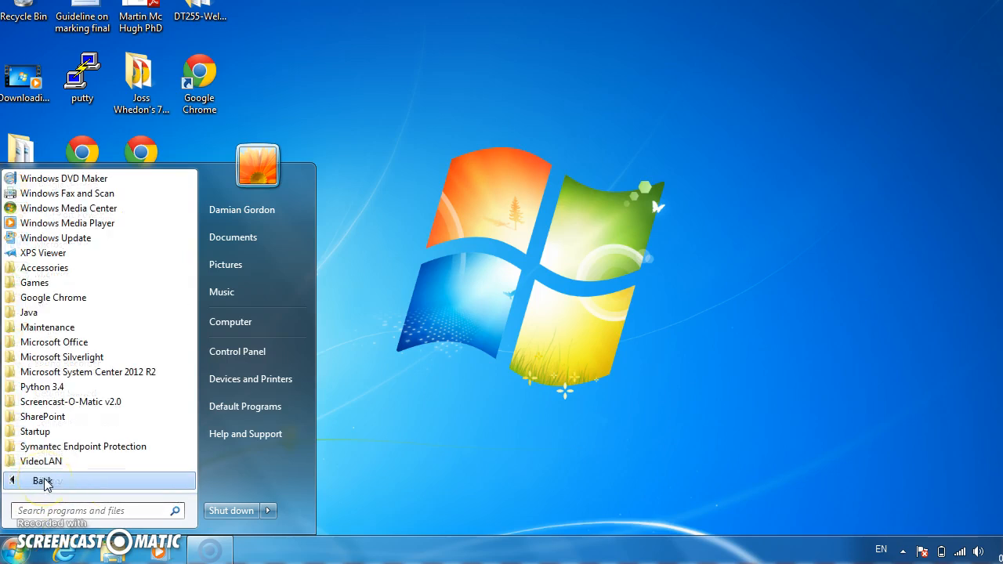
mouse_move(149, 345)
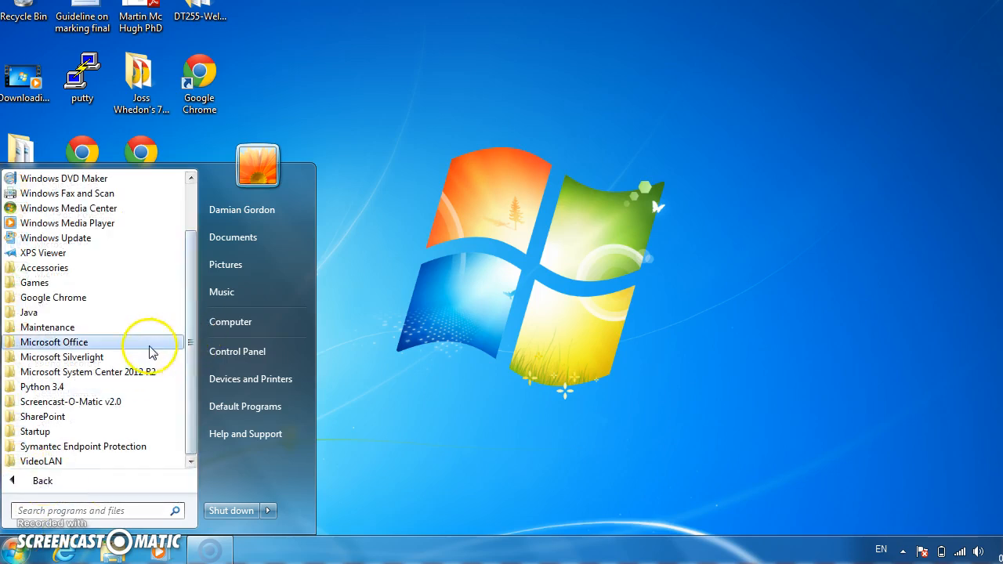
mouse_move(141, 386)
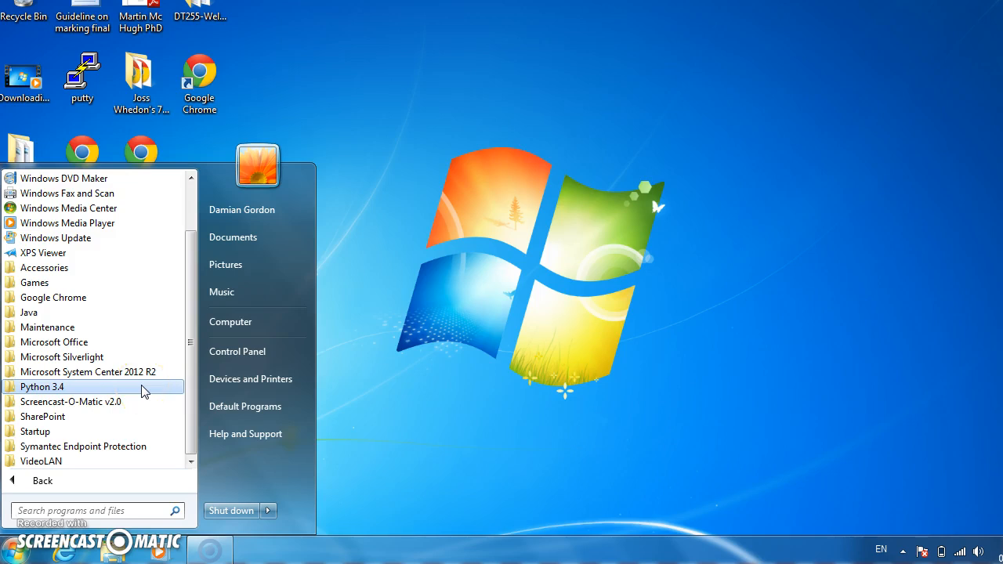
left_click(41, 386)
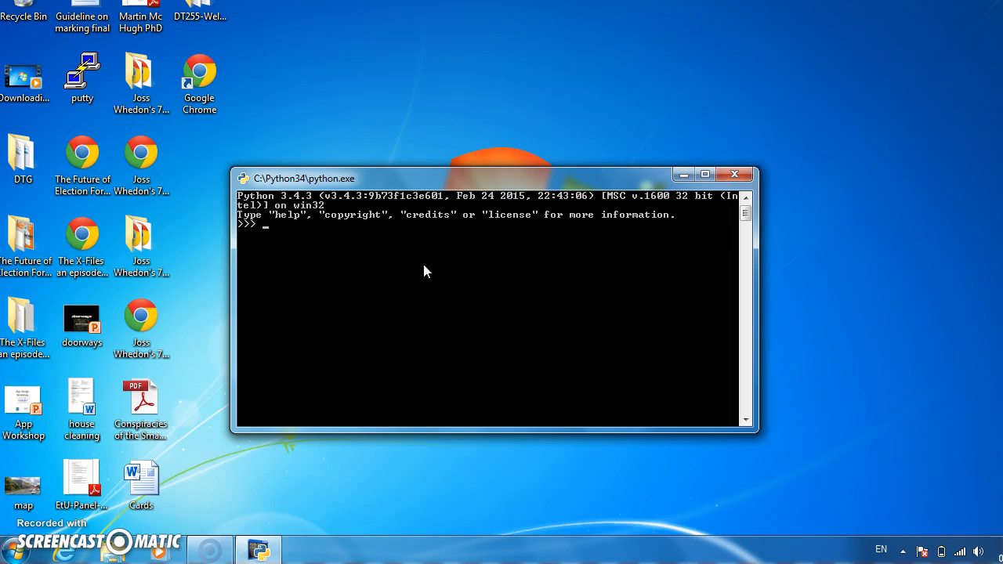
Run print("Hello, World") at the python.exe >>> prompt to output Hello, World
type("print(")
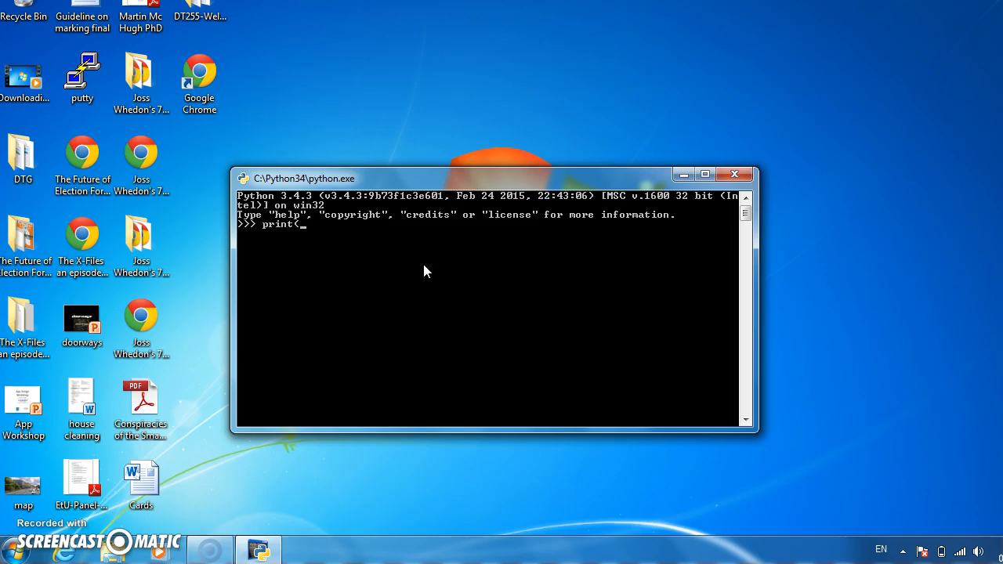
type("\"Hello")
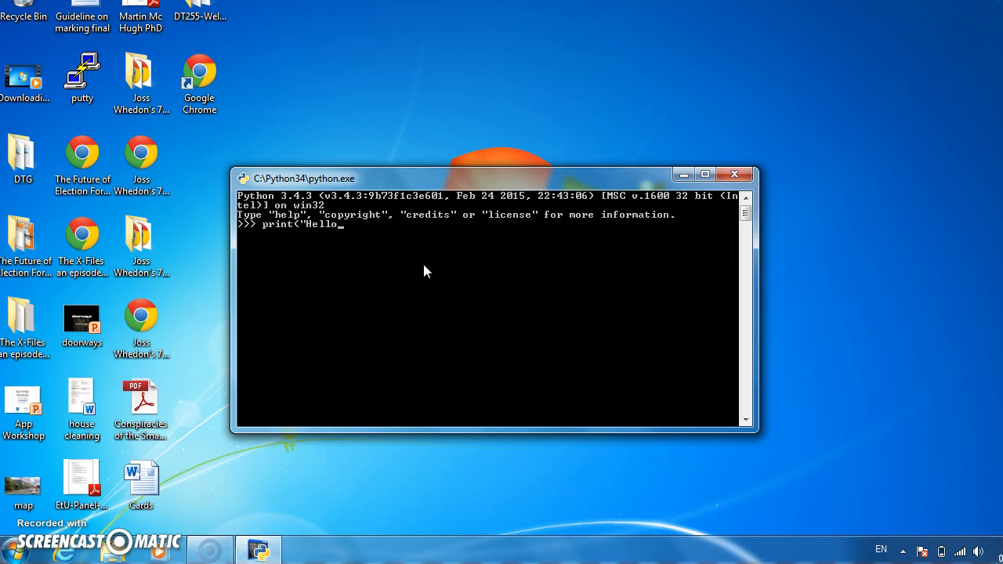
type(", Word")
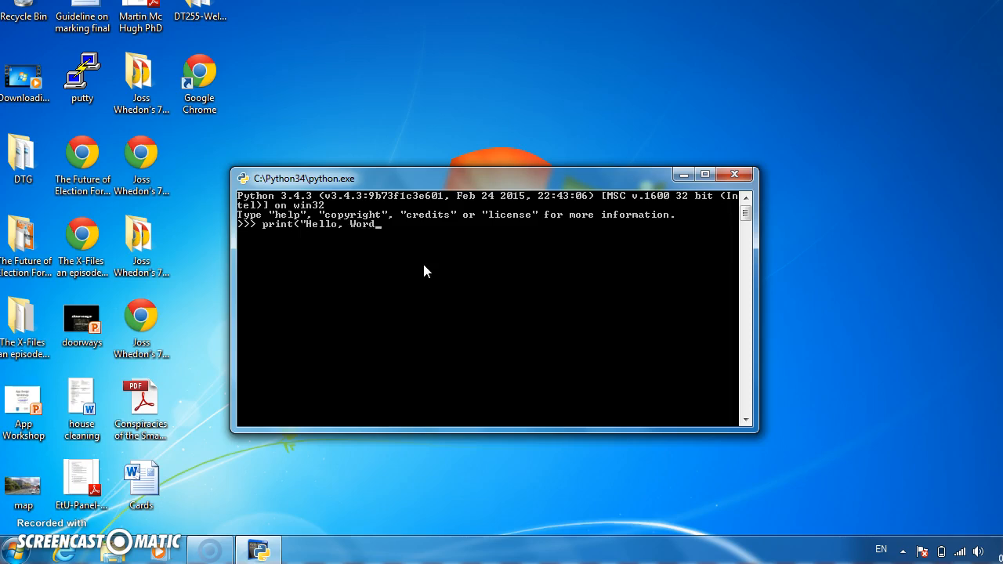
type("l")
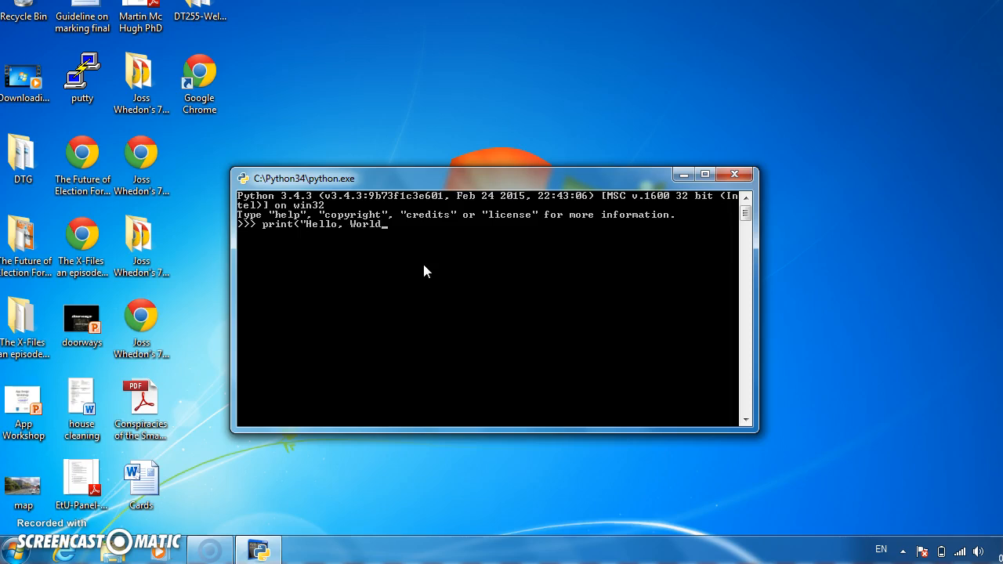
type("\")")
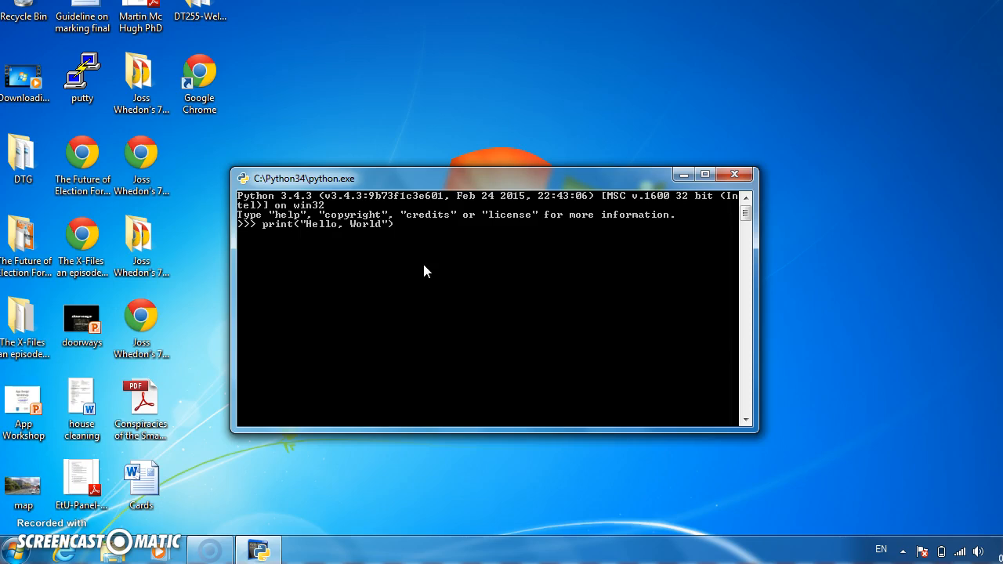
key("Return")
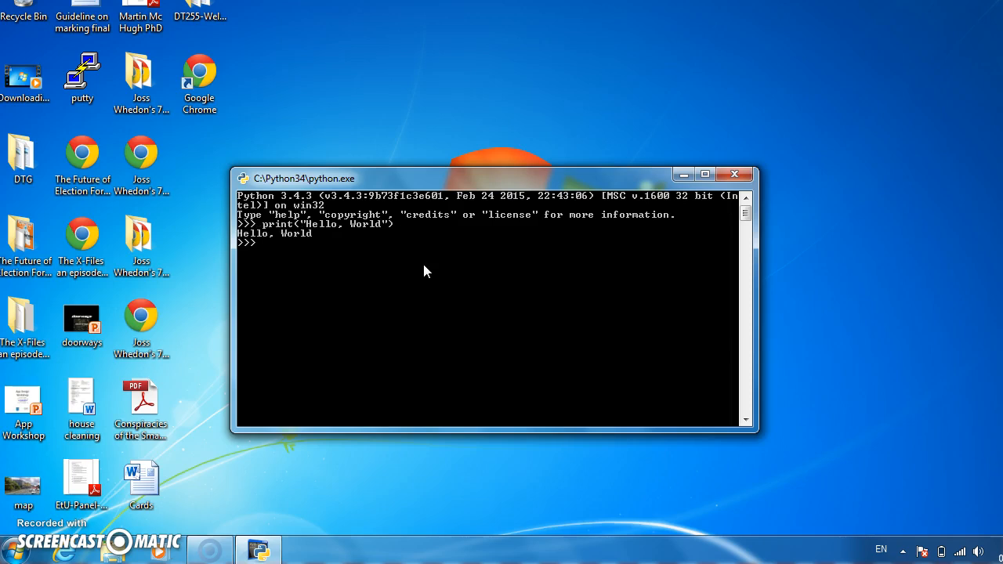
mouse_move(191, 363)
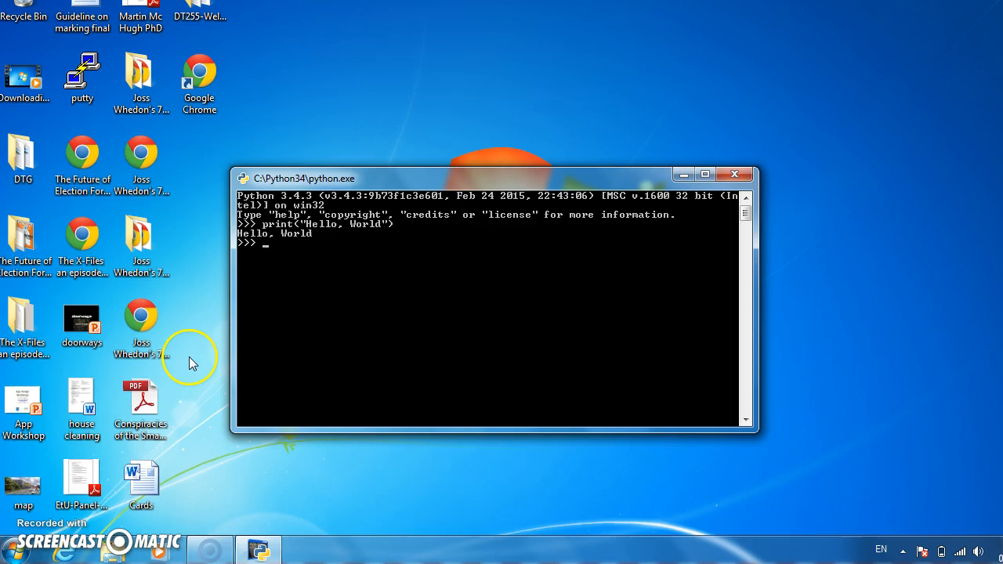
mouse_move(142, 457)
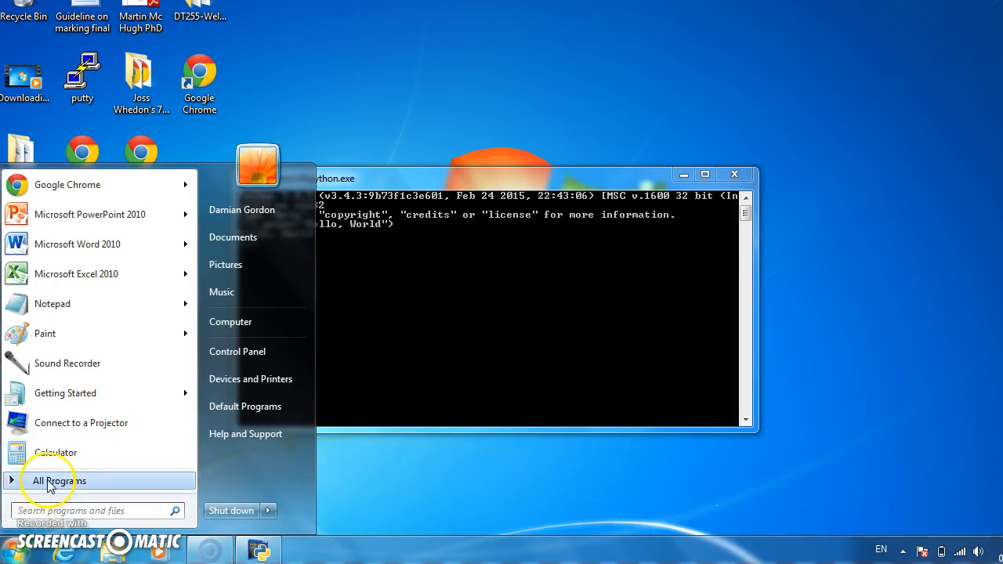
Launch IDLE (Python 3.4 GUI) from the All Programs list
left_click(59, 480)
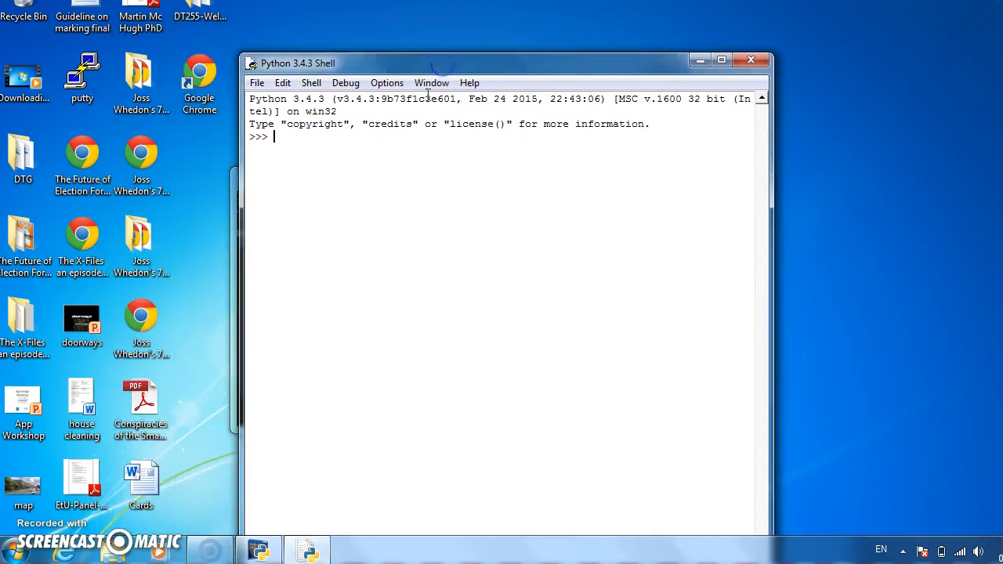
mouse_move(411, 160)
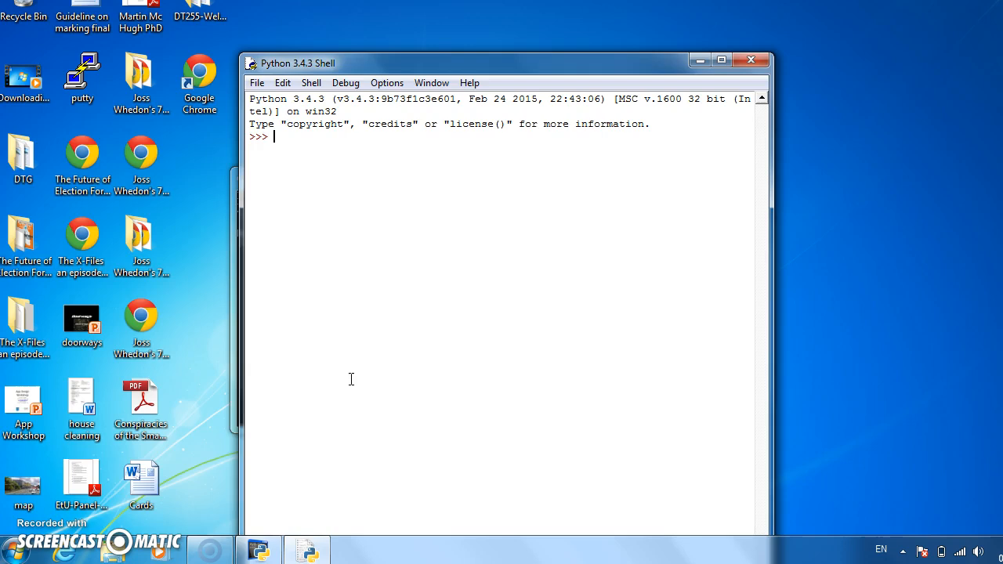
Run print("Hello, World") at the IDLE shell prompt to output Hello, World
type("print(")
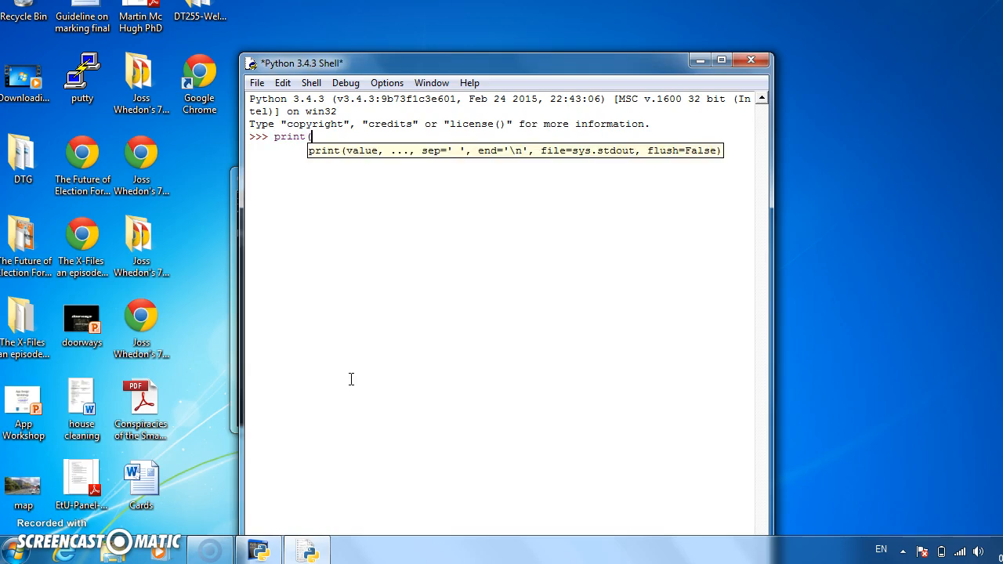
type("\"Hello")
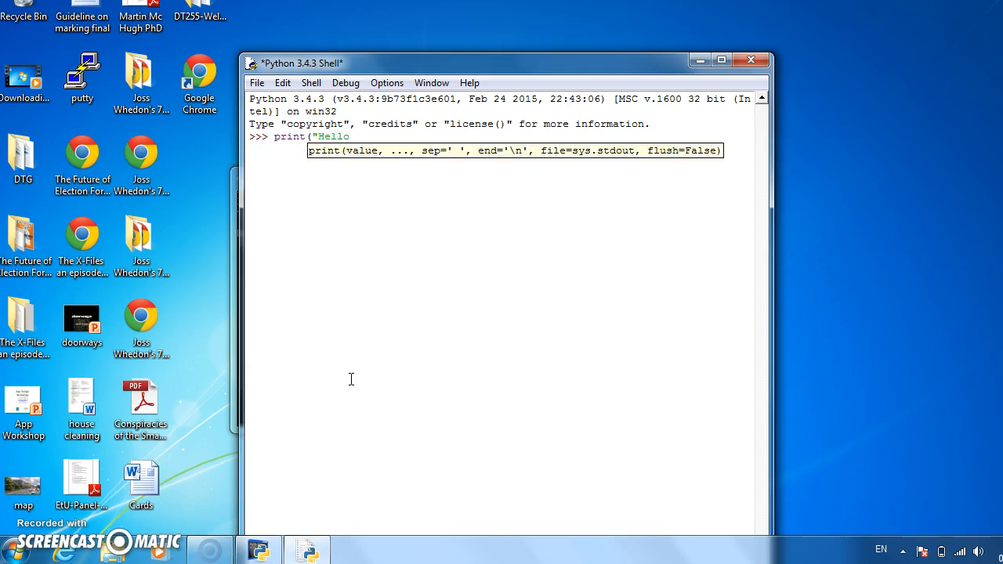
mouse_move(351, 136)
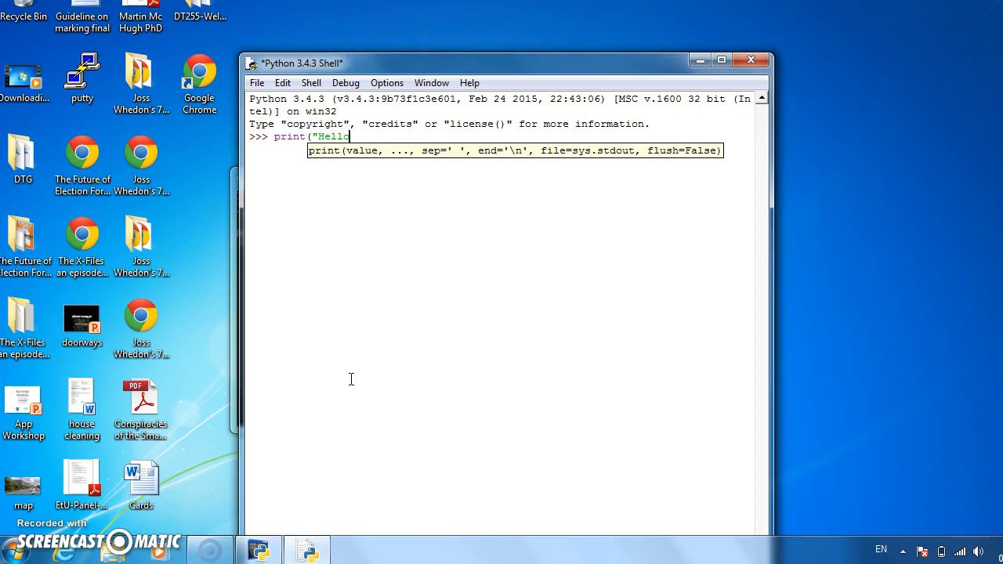
type(", World")
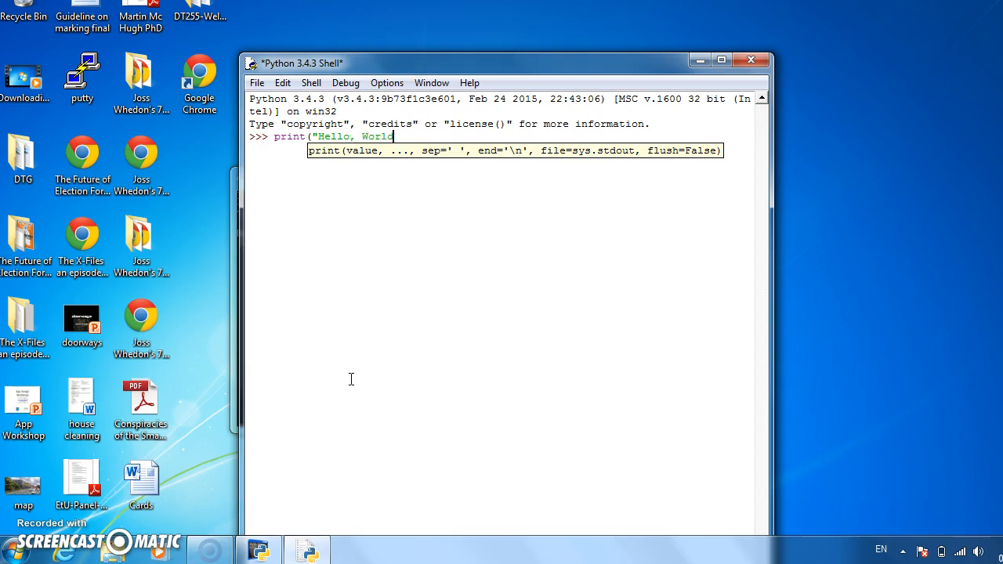
type("\")")
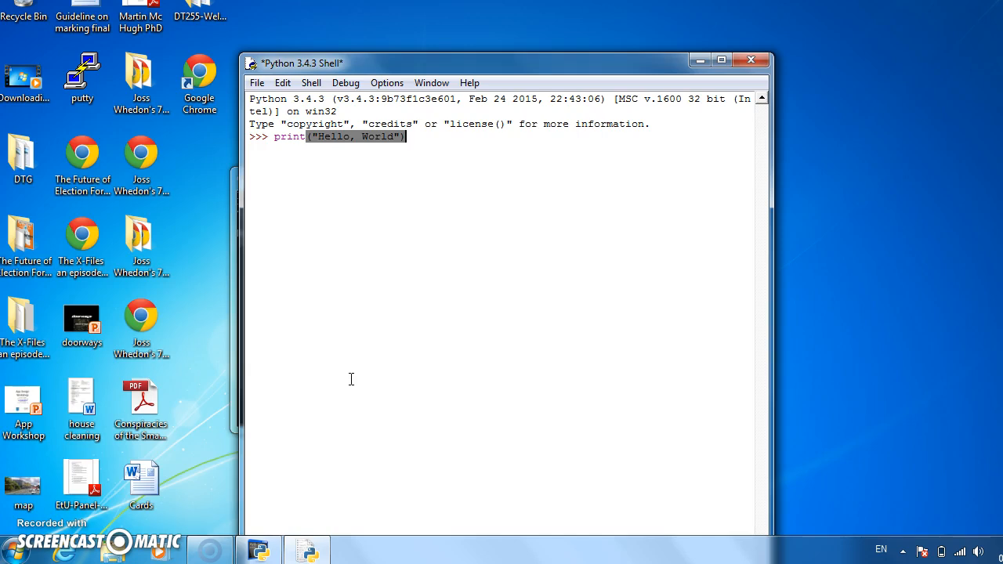
key("Return")
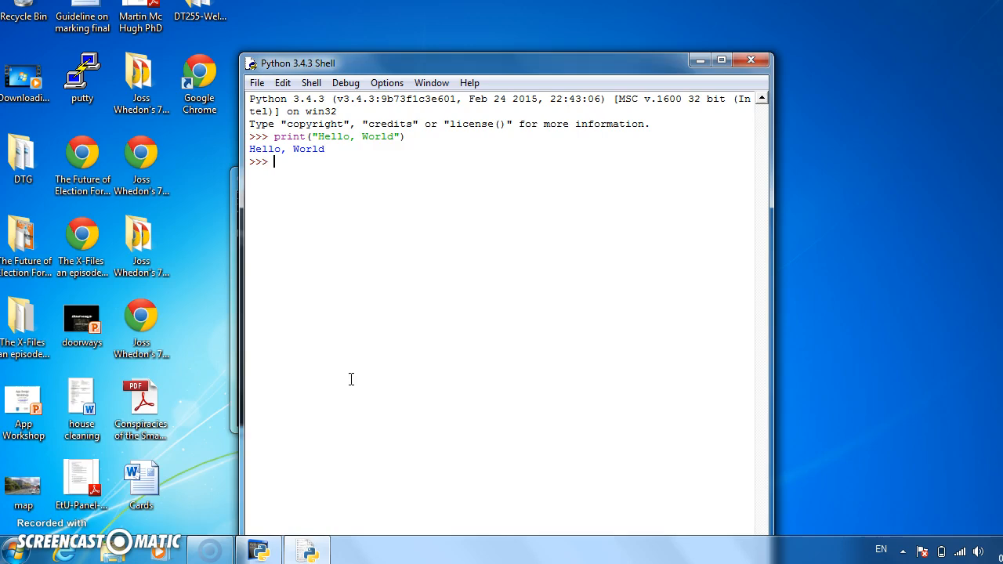
mouse_move(296, 204)
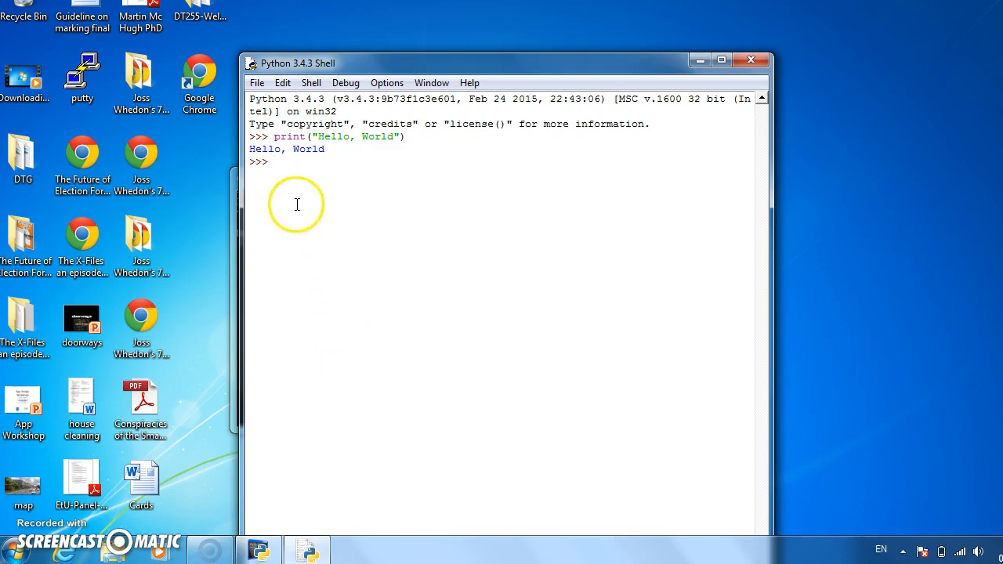
Start a new empty script file from the IDLE File menu
left_click(257, 81)
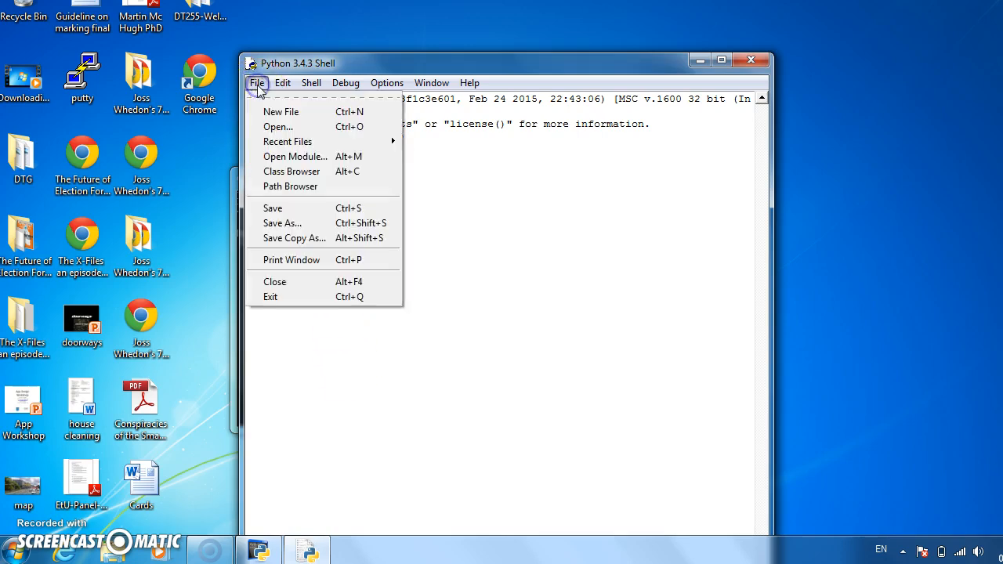
mouse_move(282, 111)
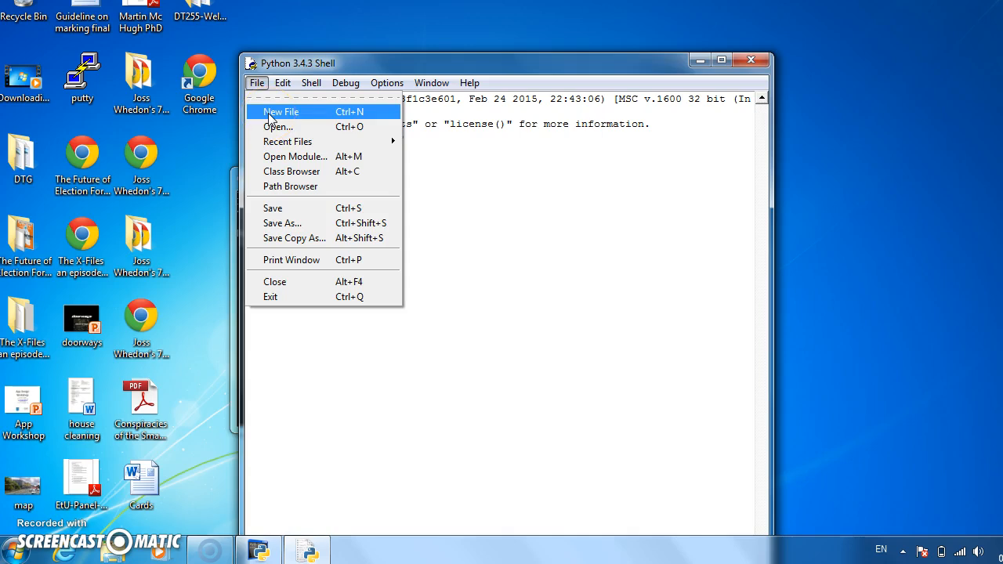
left_click(282, 112)
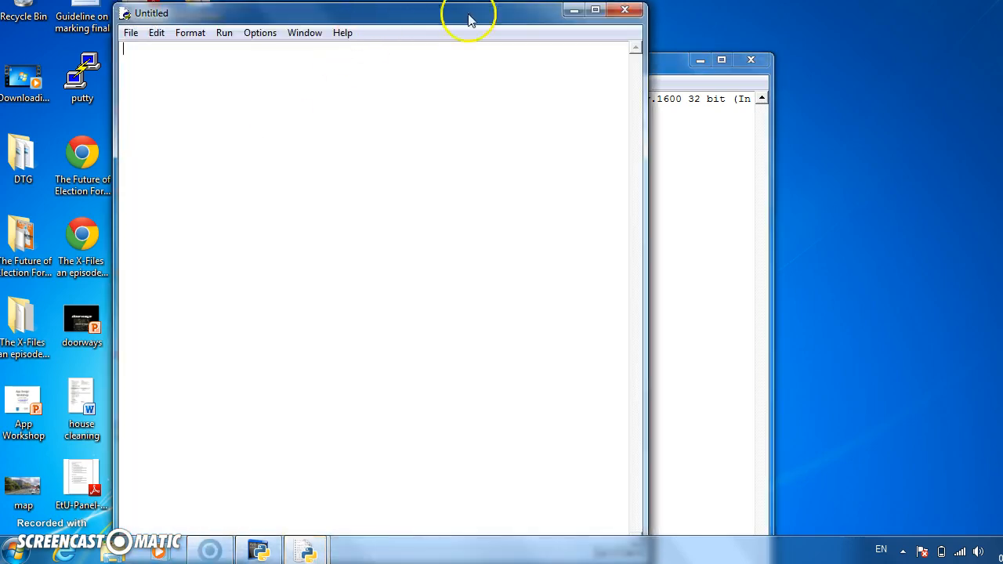
mouse_move(226, 156)
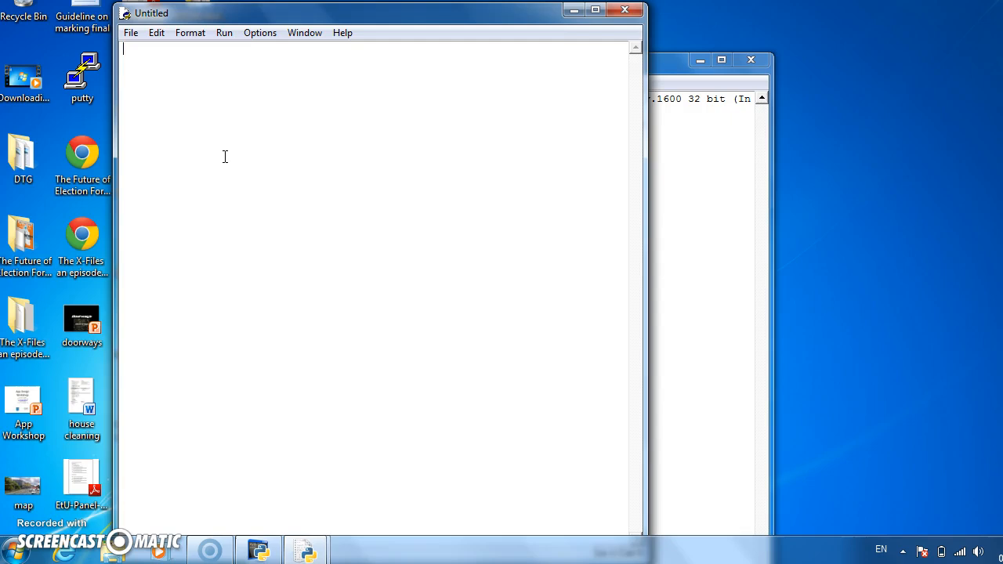
Write #PROGRAM HelloWorld:, print("Hello, World") and # END. on separate lines, fixing a typo
type("#PR")
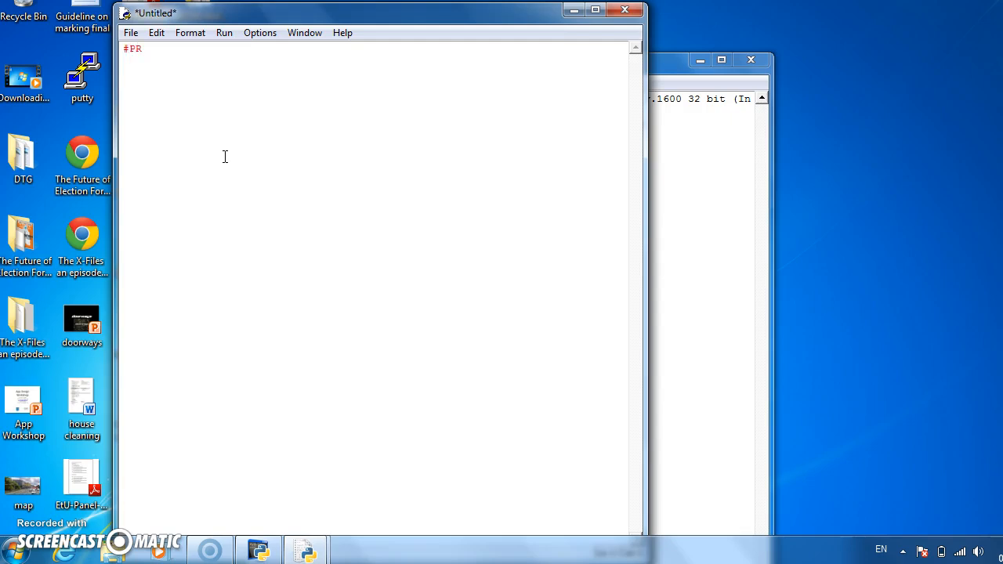
type("GROM")
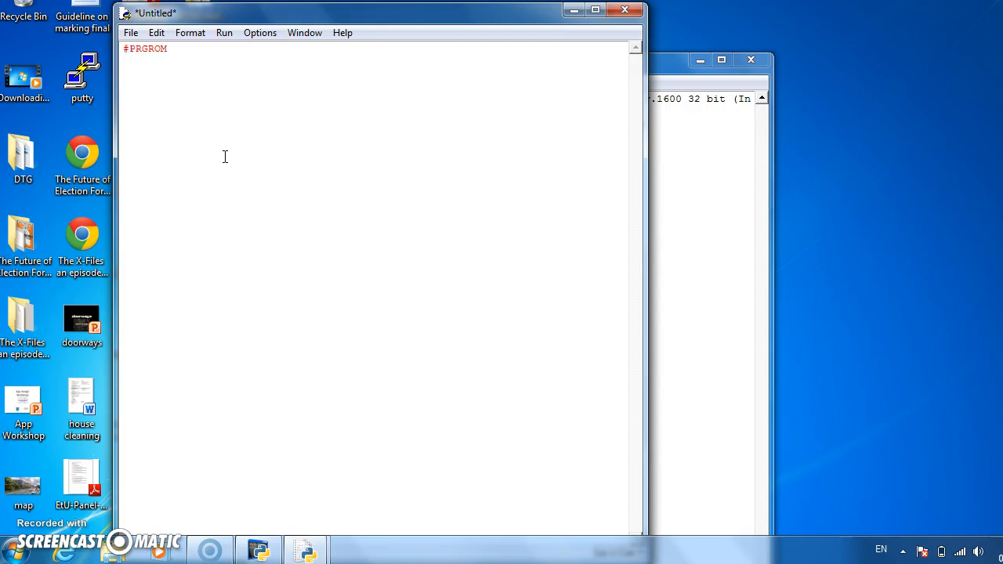
type("AM")
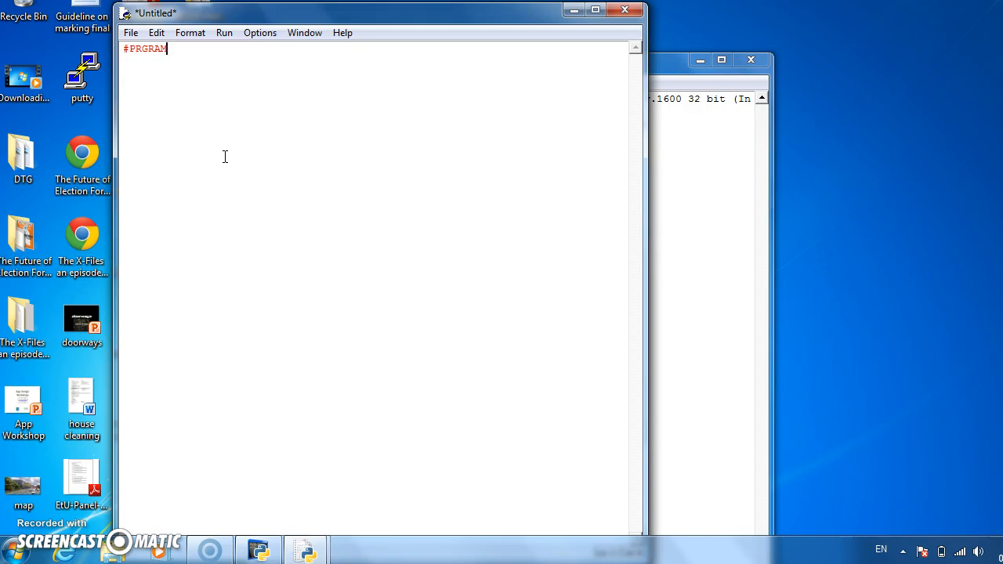
key("Backspace")
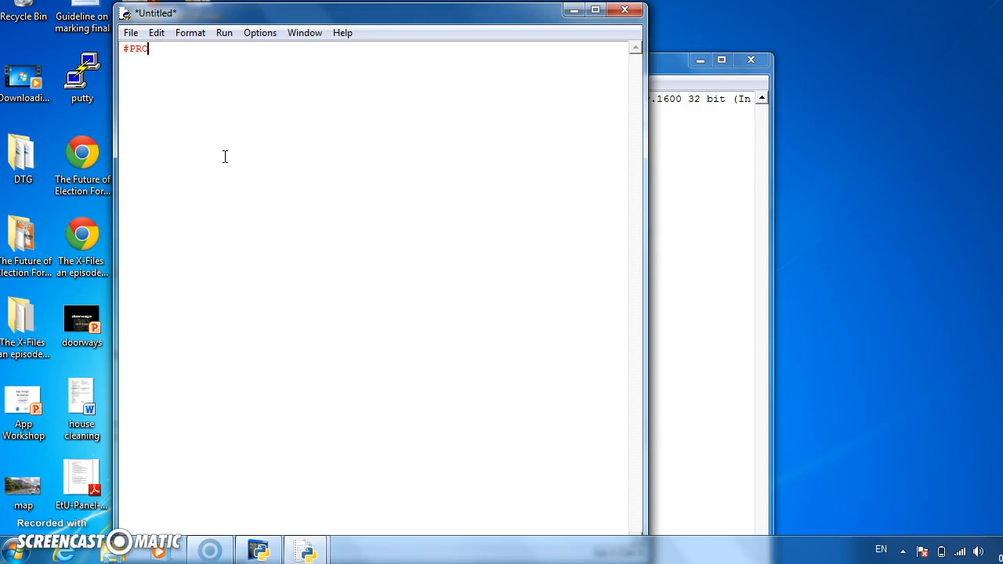
type("GRAM HelloWor")
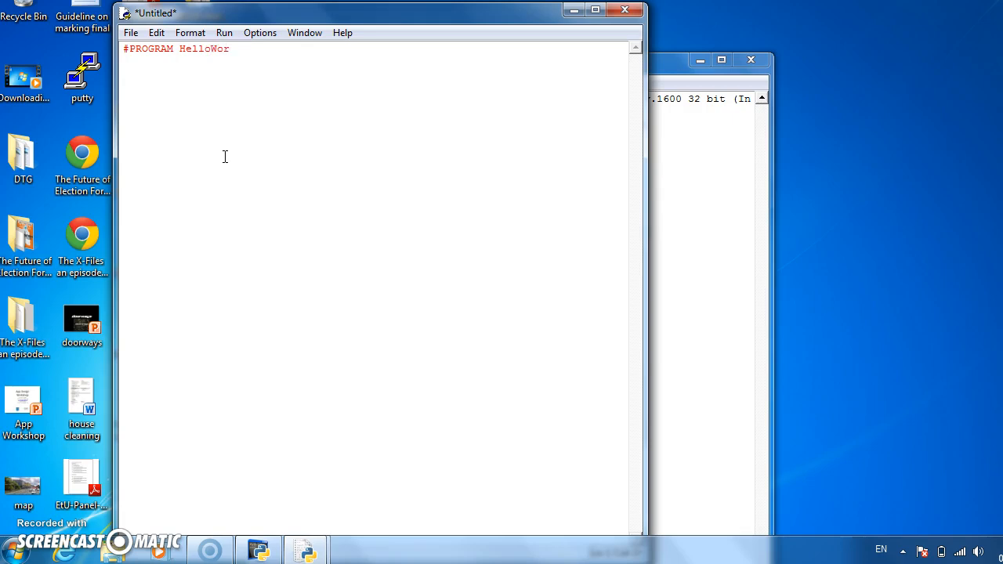
type("ld:")
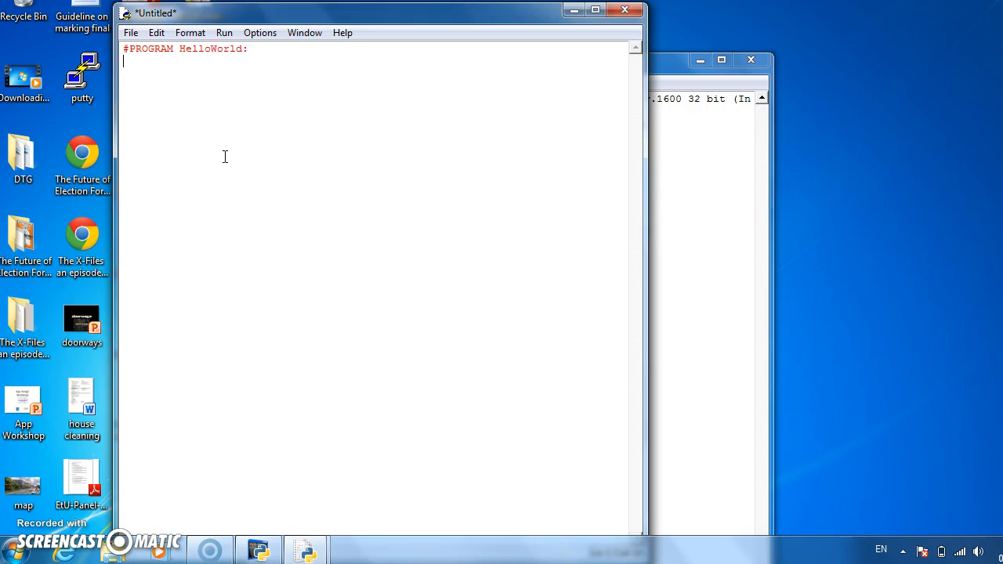
type("print")
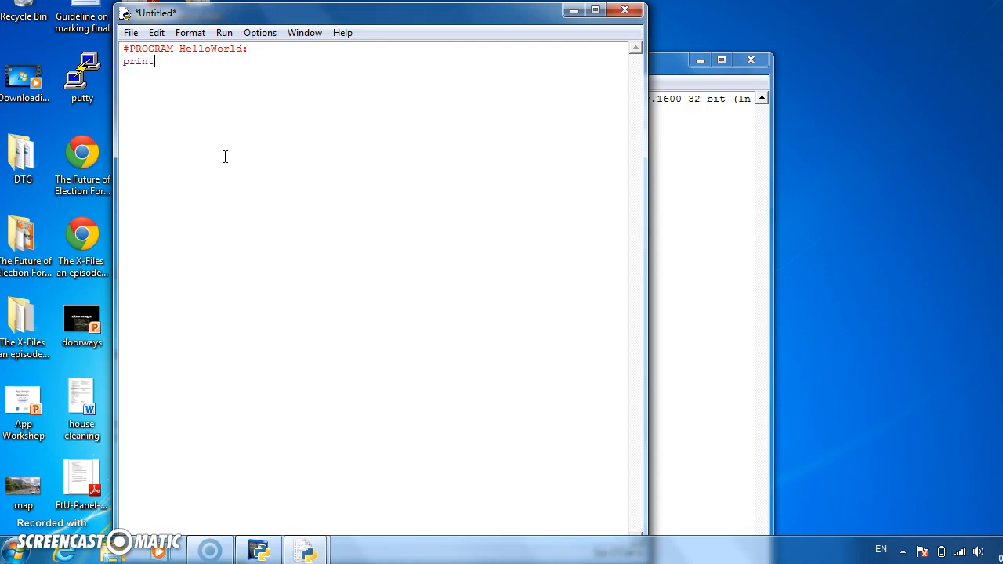
type("(\"Hel")
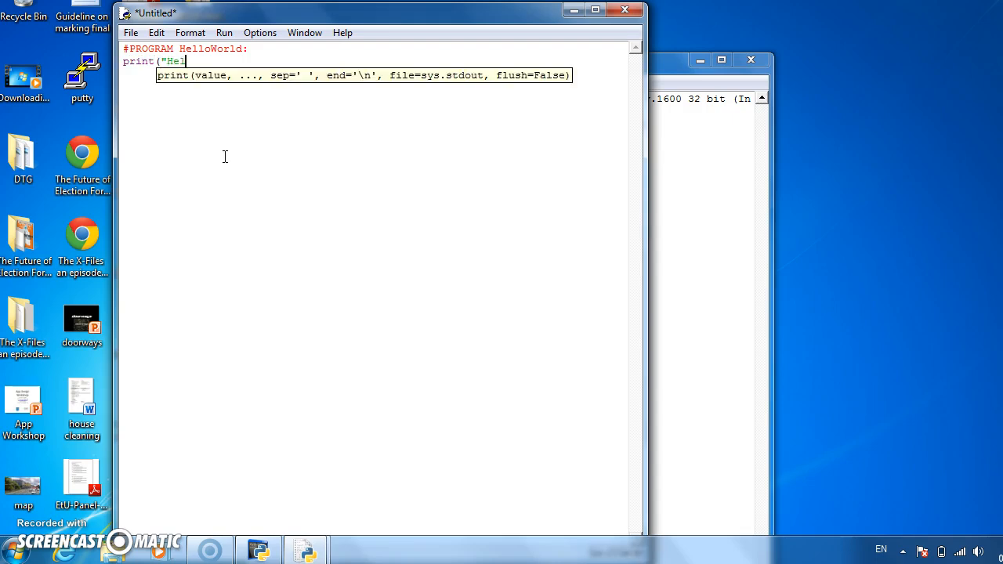
type("lo, World")
type("#E")
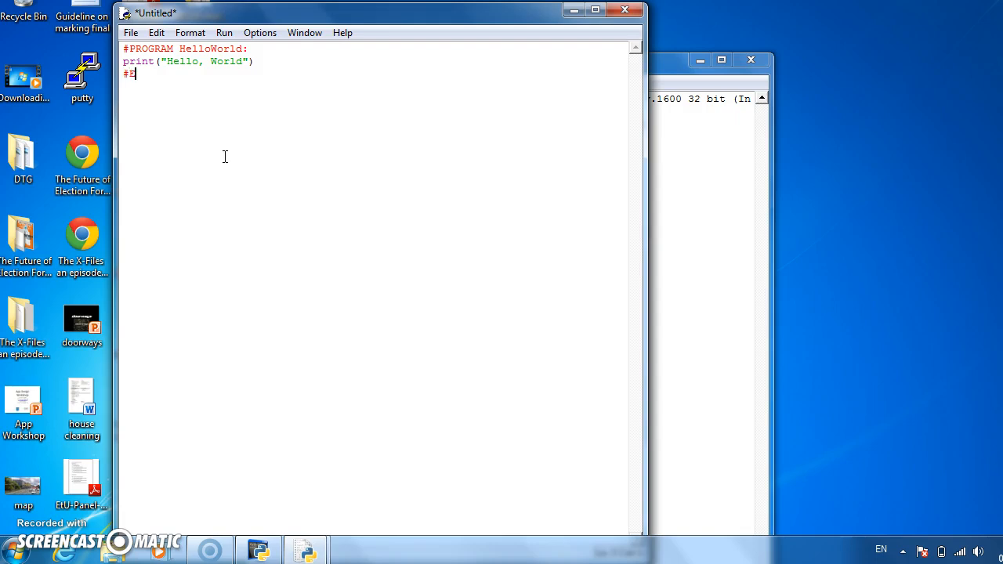
type("ND.")
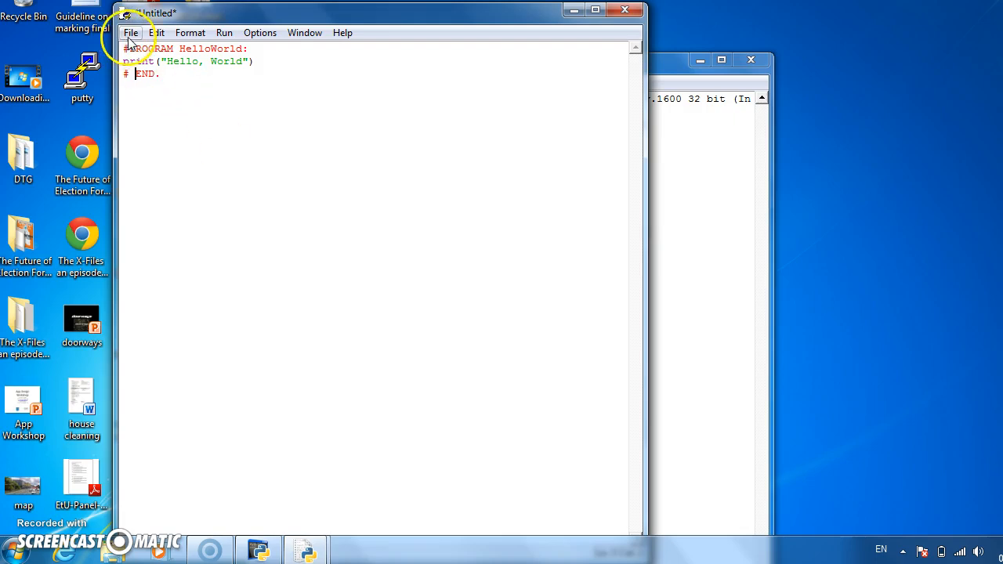
Save the new script as HelloWorld in the Python34 folder
left_click(132, 31)
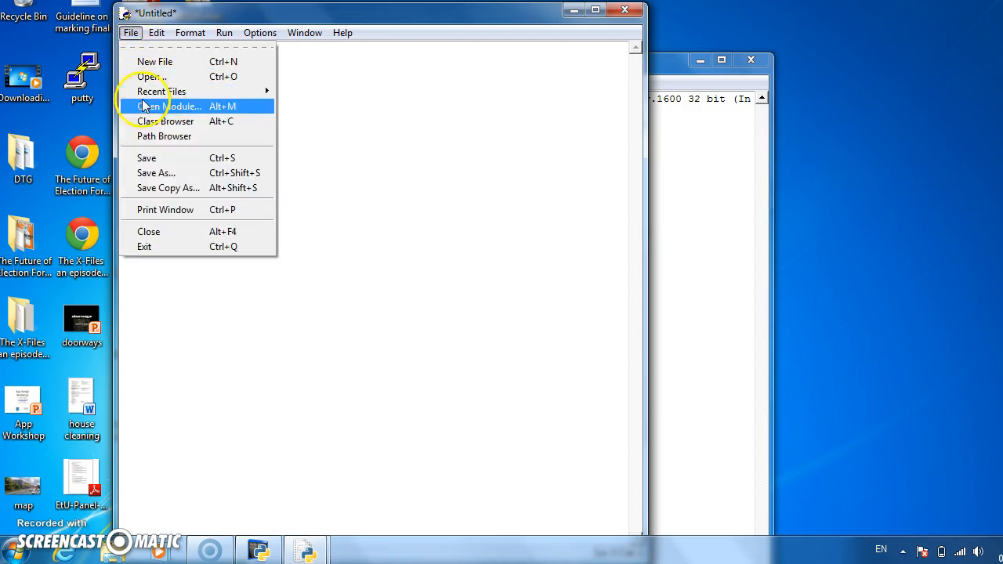
mouse_move(156, 157)
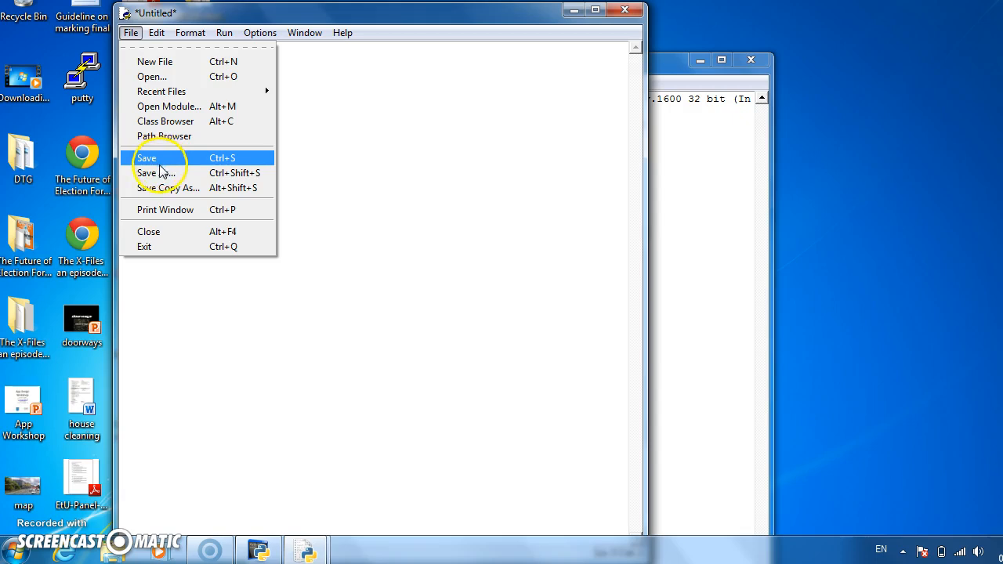
left_click(147, 157)
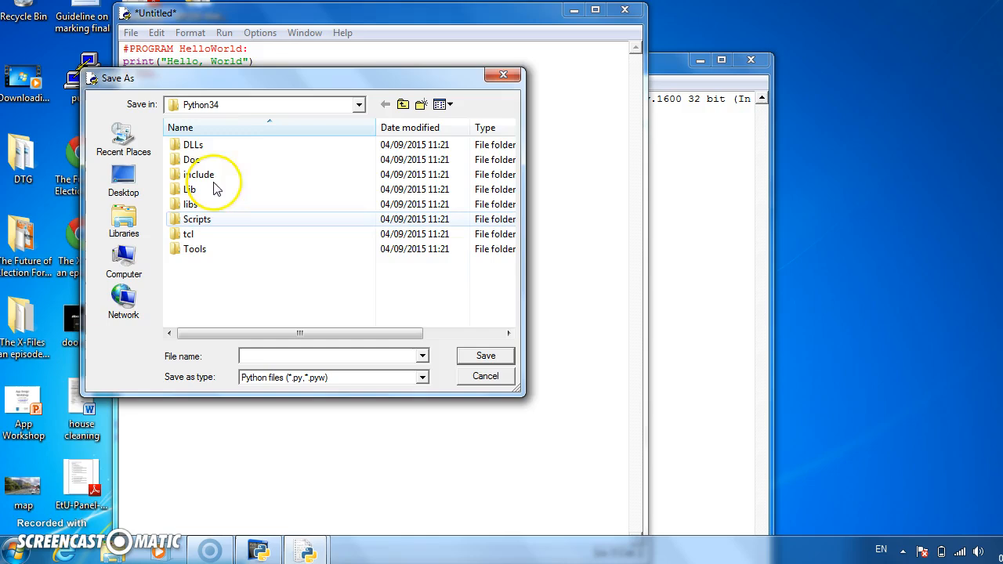
type("He")
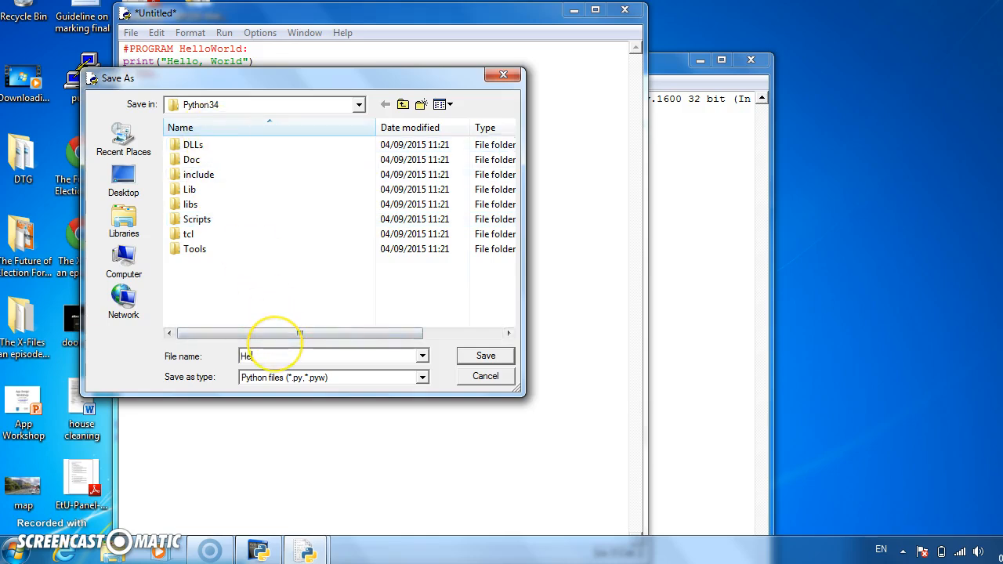
type("lloWor")
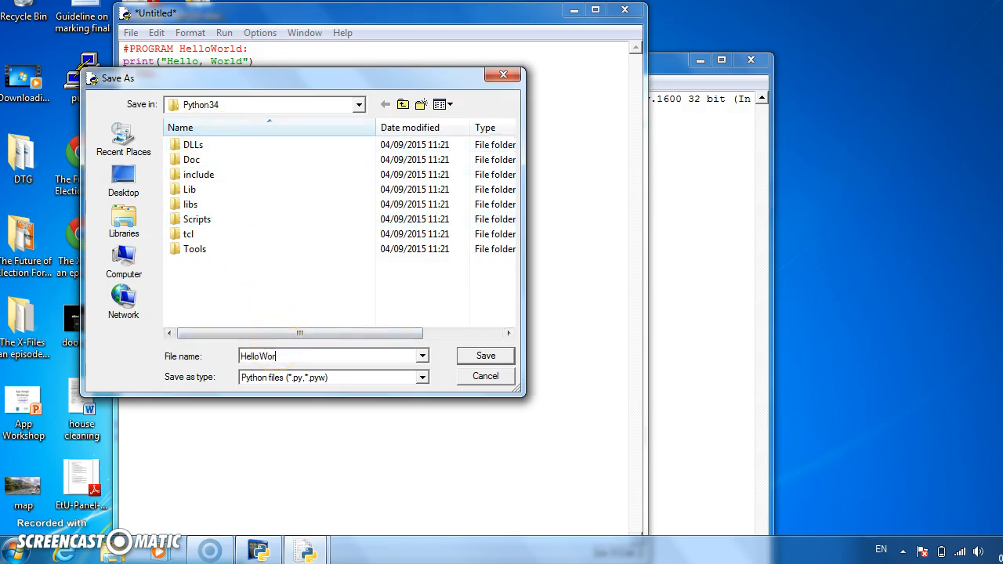
type("ld")
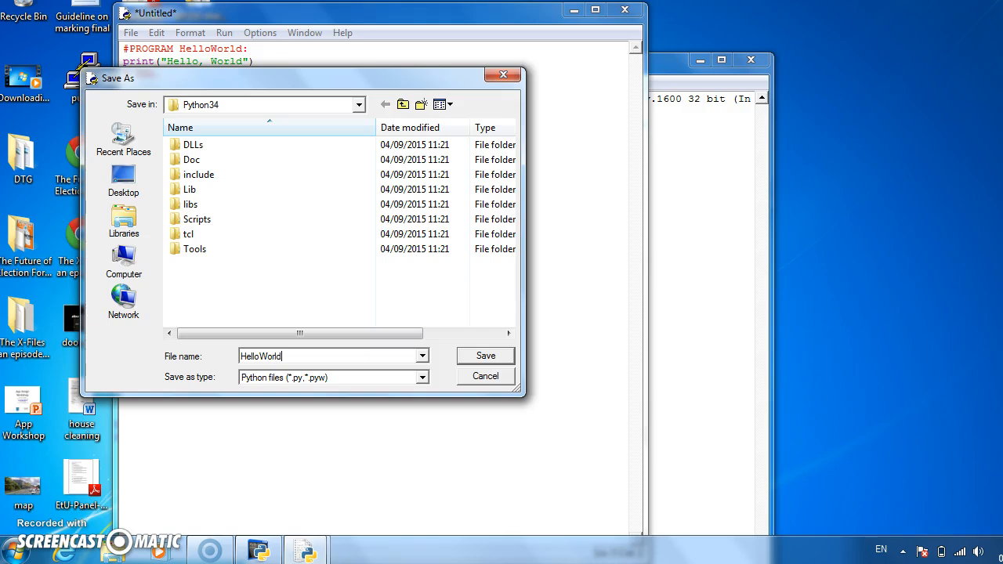
left_click(486, 354)
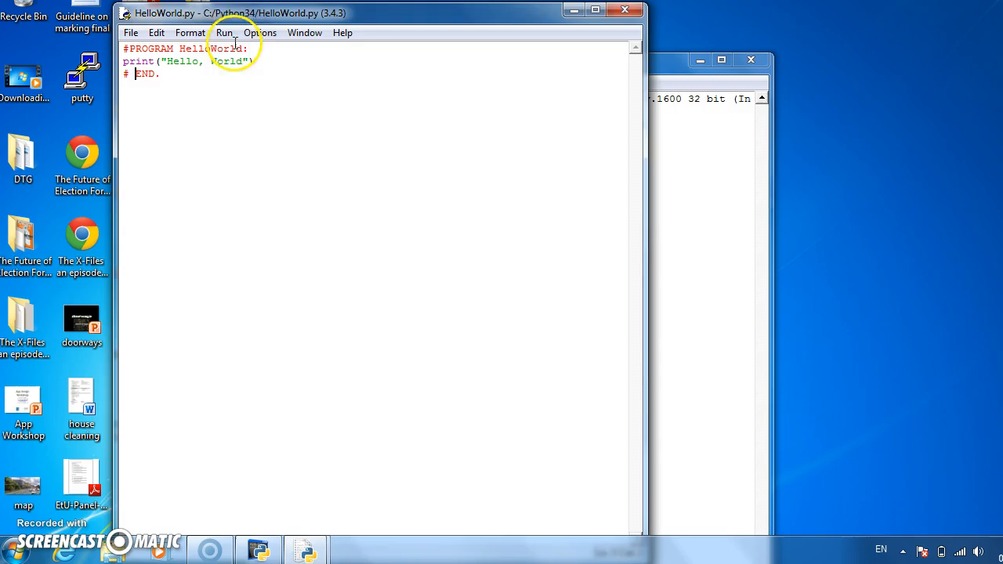
Run HelloWorld.py with Run Module so Hello, World prints in the shell
left_click(224, 32)
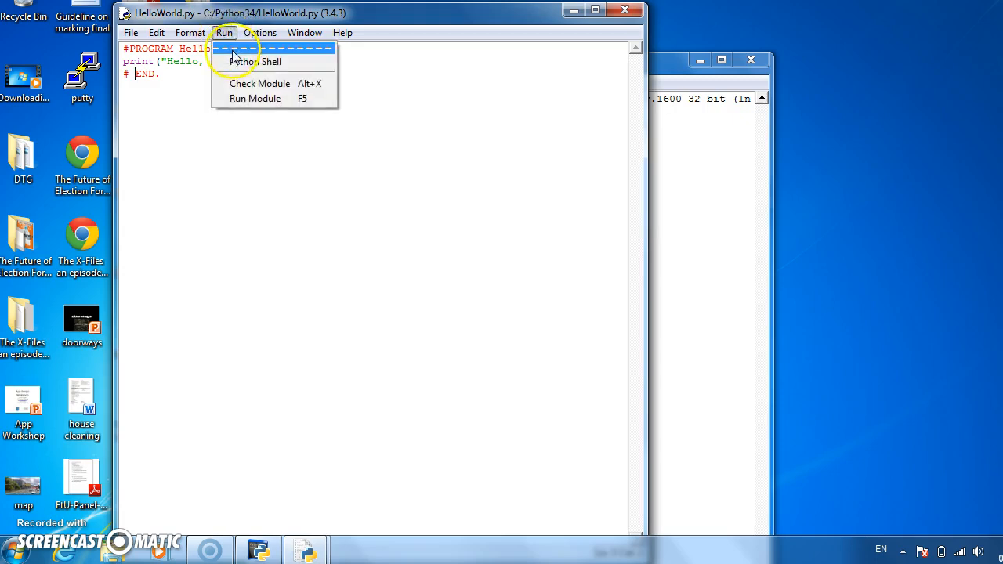
left_click(254, 97)
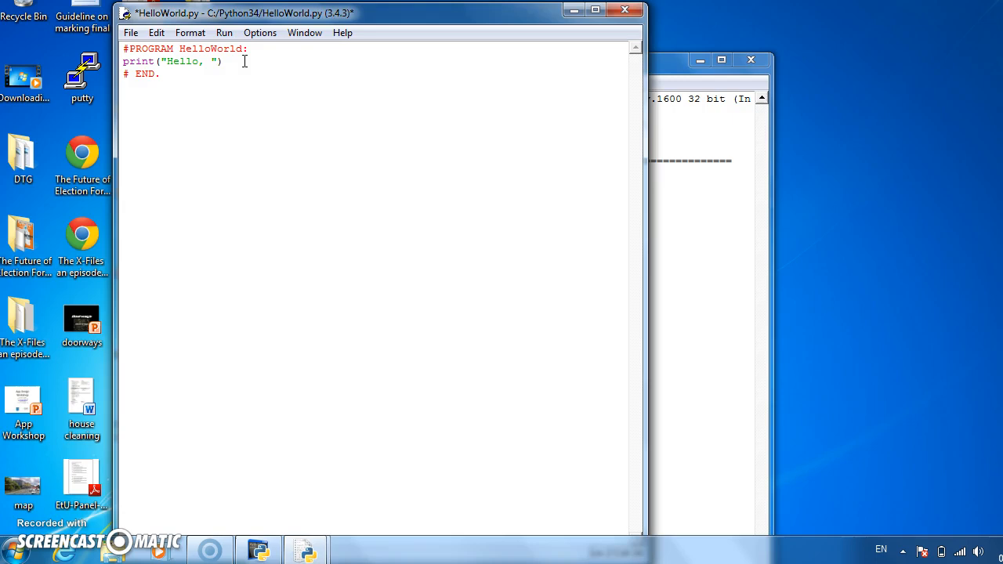
Change the print string to Hello, Everyone and rerun the module
type("Everyone")
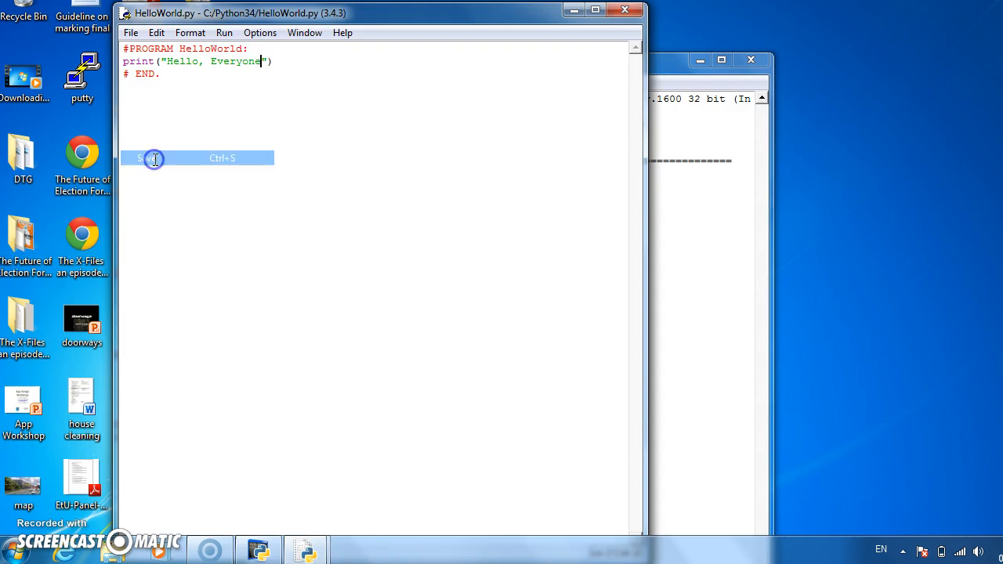
left_click(224, 32)
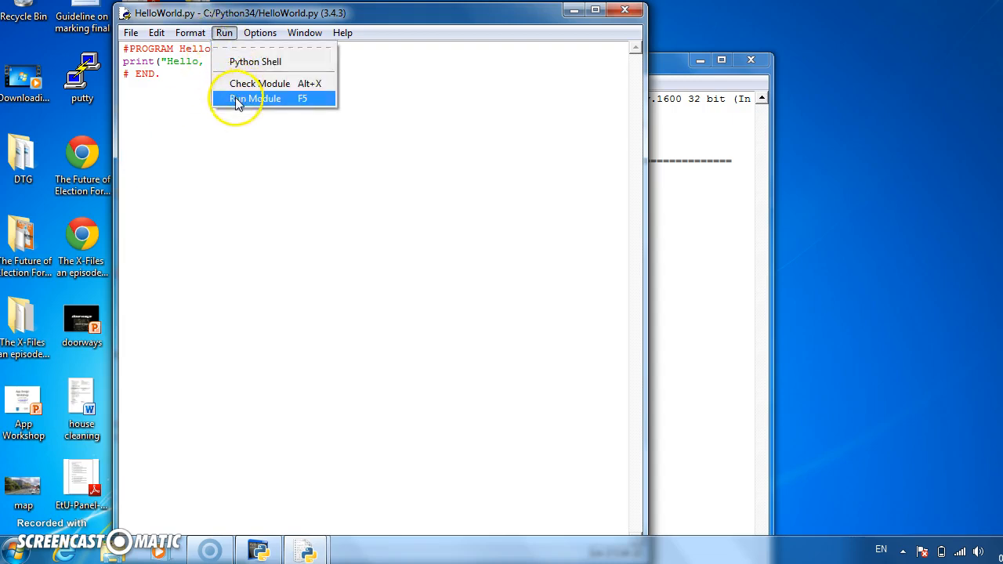
left_click(254, 97)
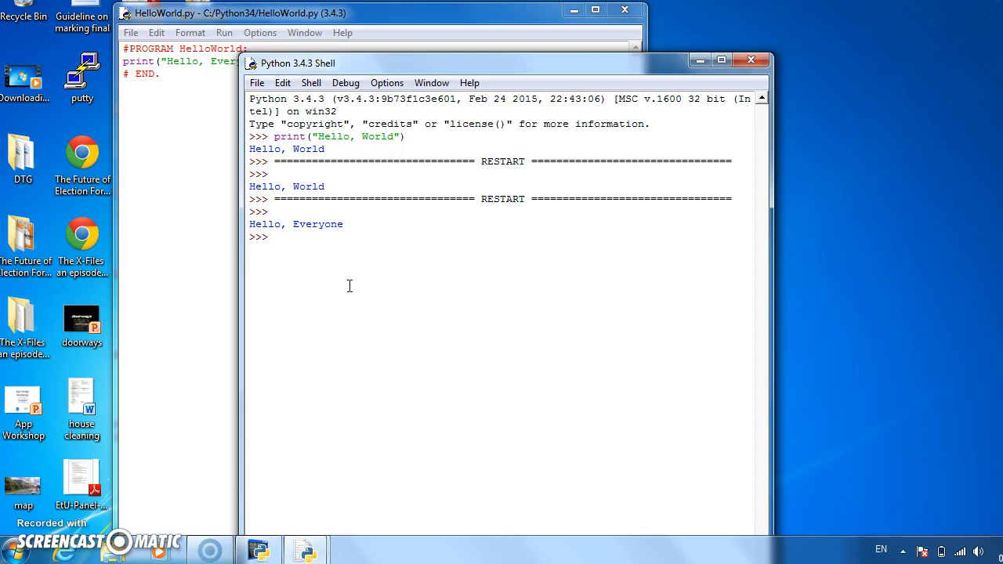
left_click(271, 237)
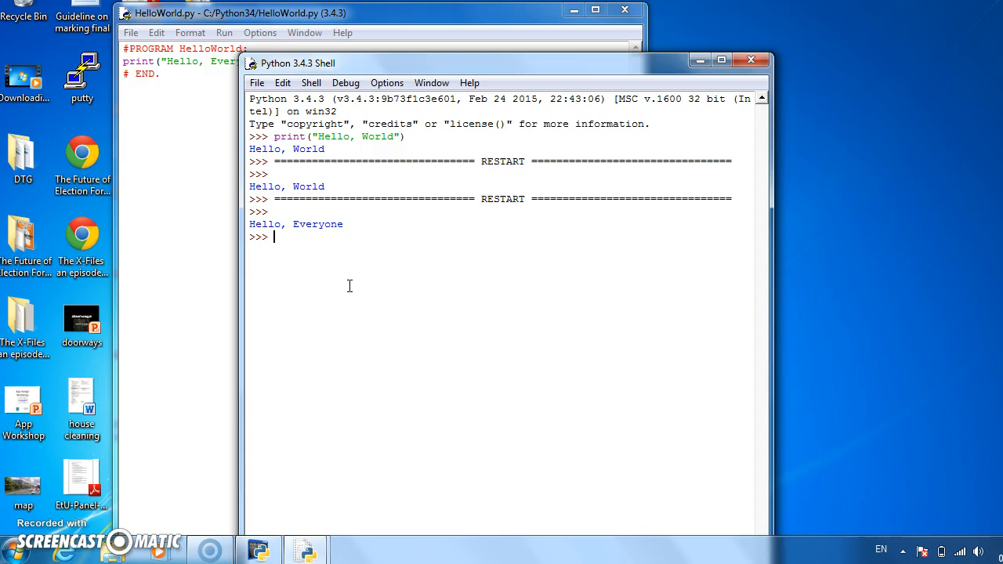
mouse_move(201, 141)
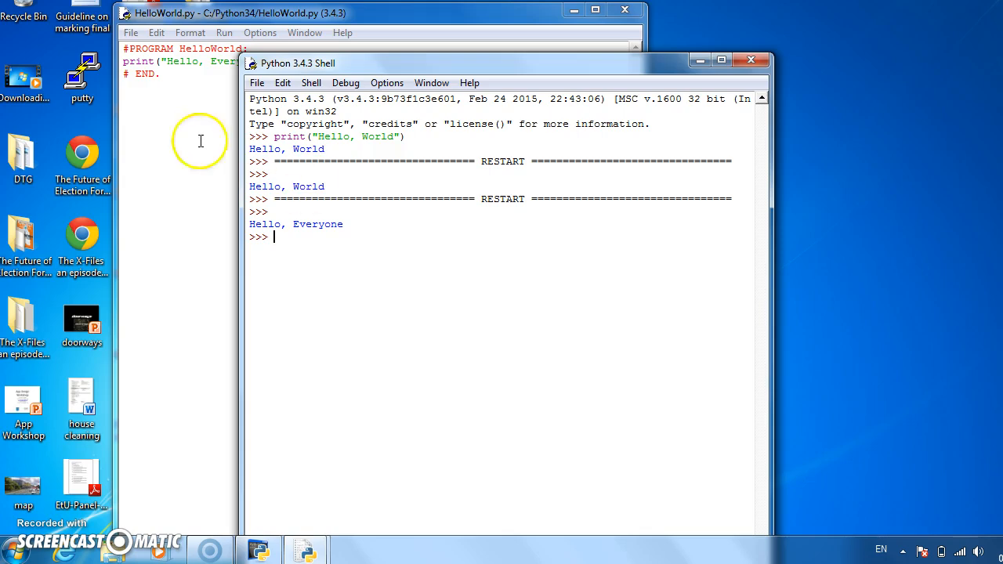
mouse_move(336, 245)
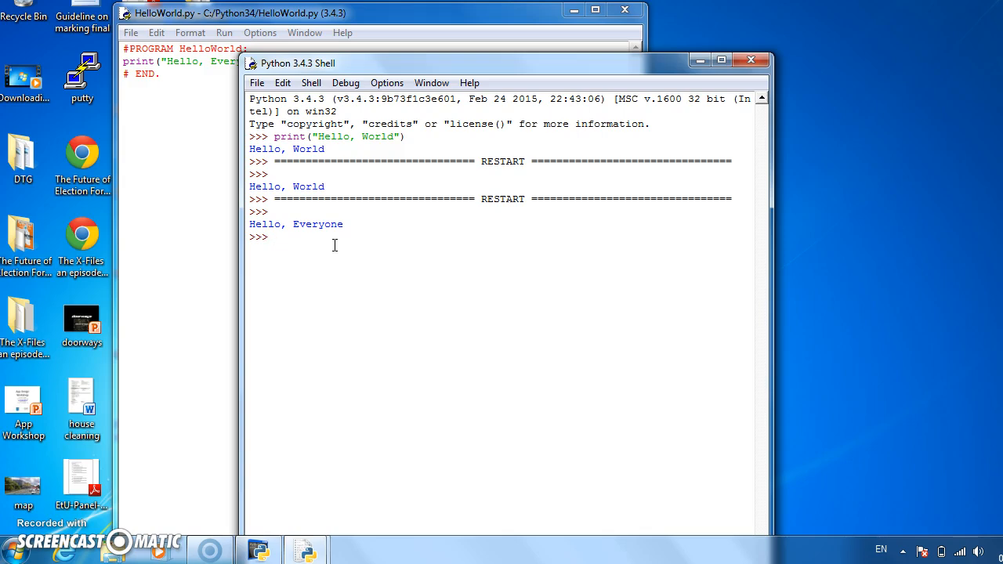
mouse_move(13, 516)
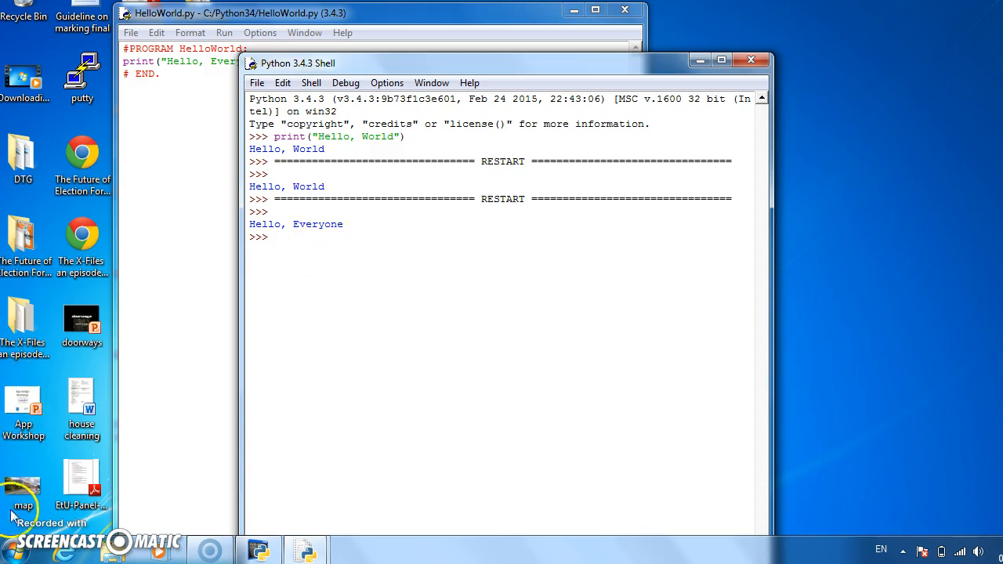